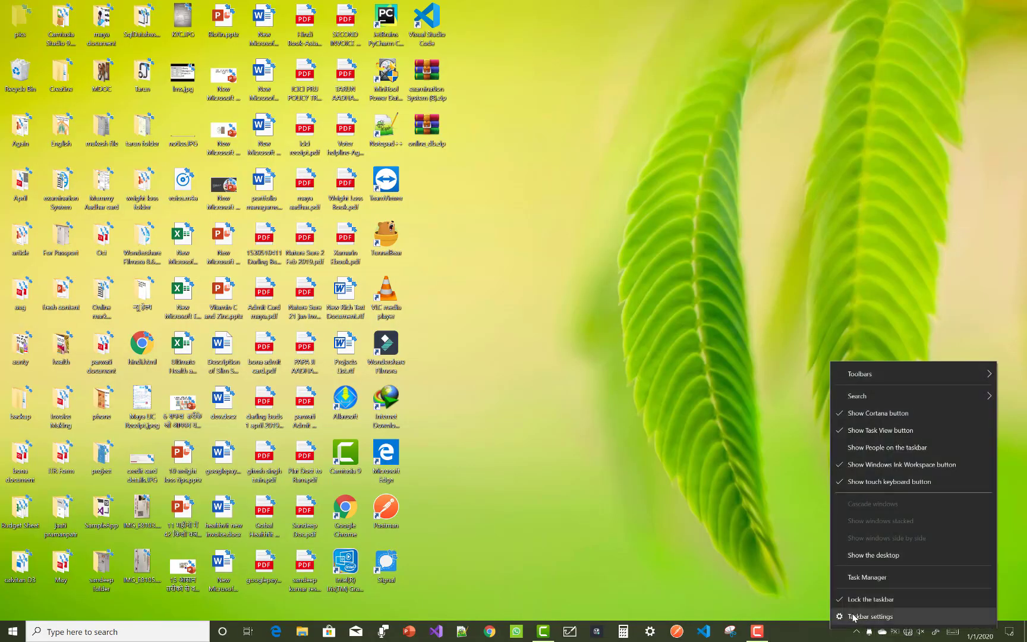
# Step: Reach the Taskbar settings page from the taskbar's right-click menu
pyautogui.click(872, 617)
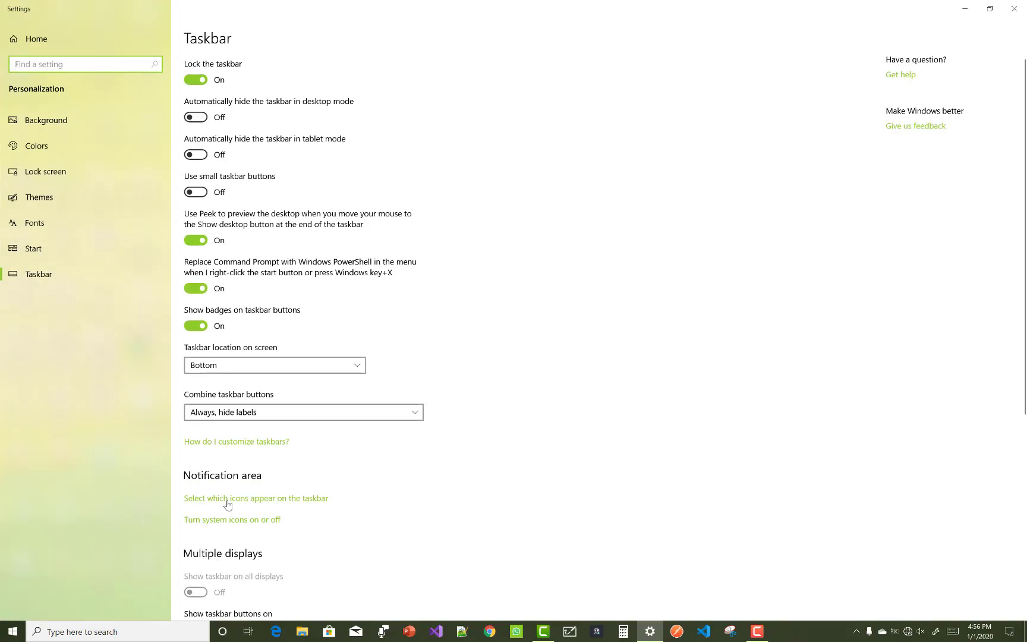
pyautogui.moveTo(285, 509)
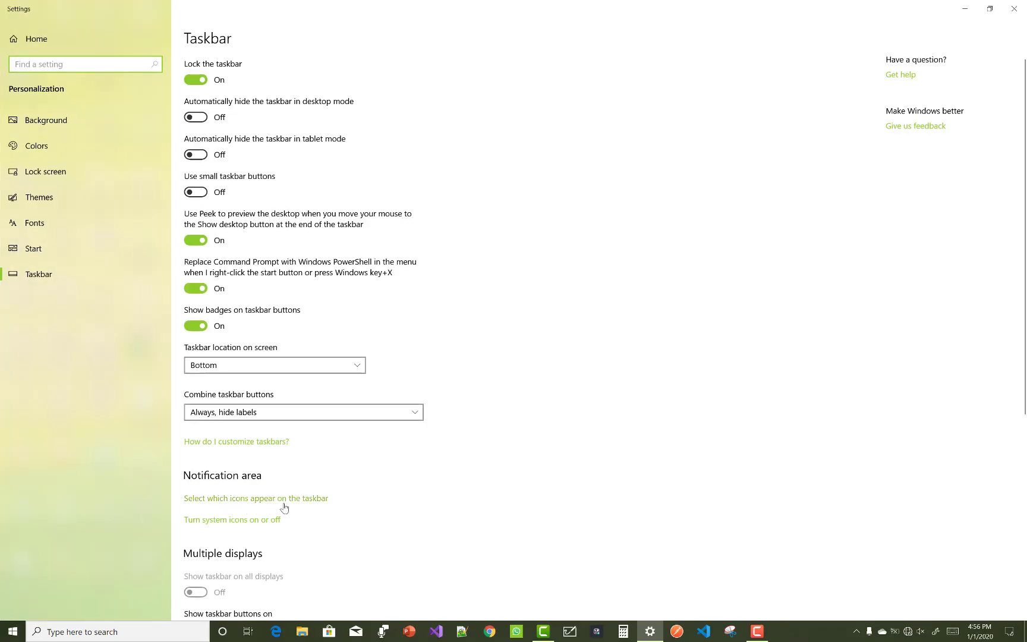
# Step: Switch the Microsoft OneDrive notification-area icon off, on, then off again
pyautogui.click(256, 499)
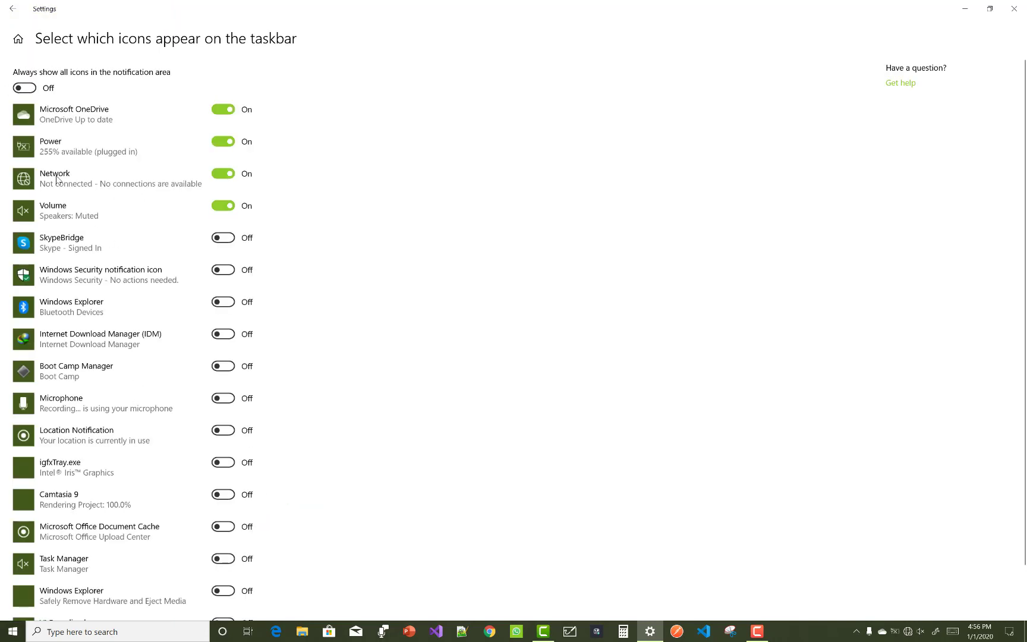
pyautogui.click(223, 109)
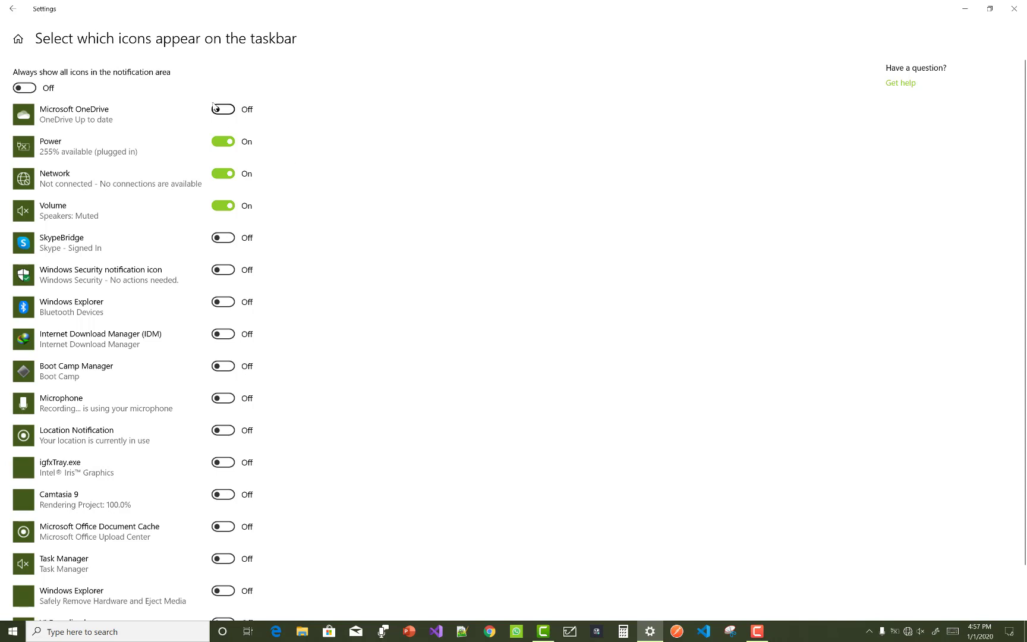
pyautogui.click(222, 108)
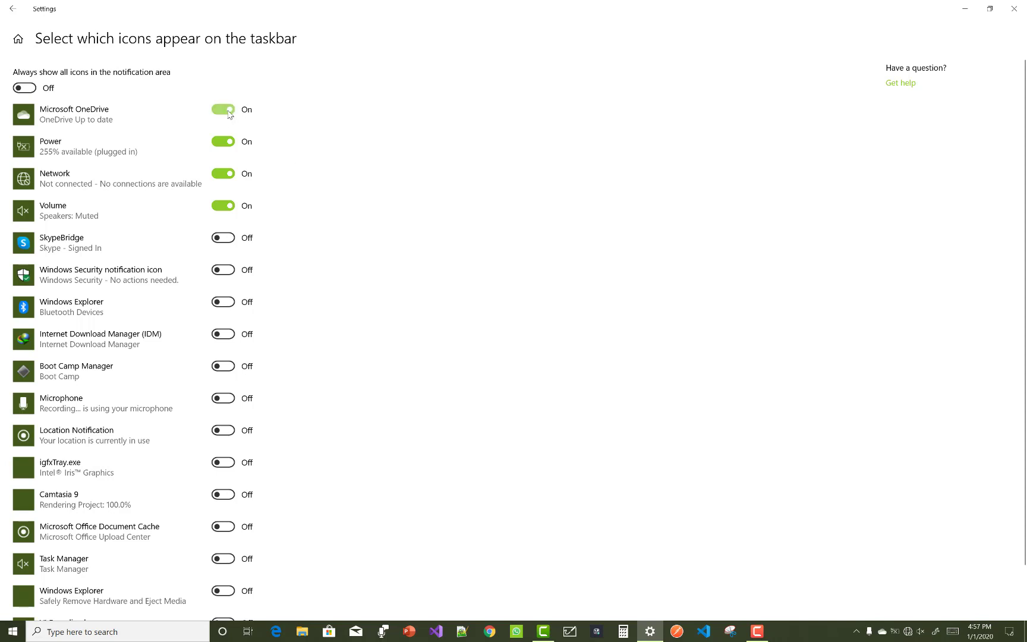
pyautogui.click(223, 108)
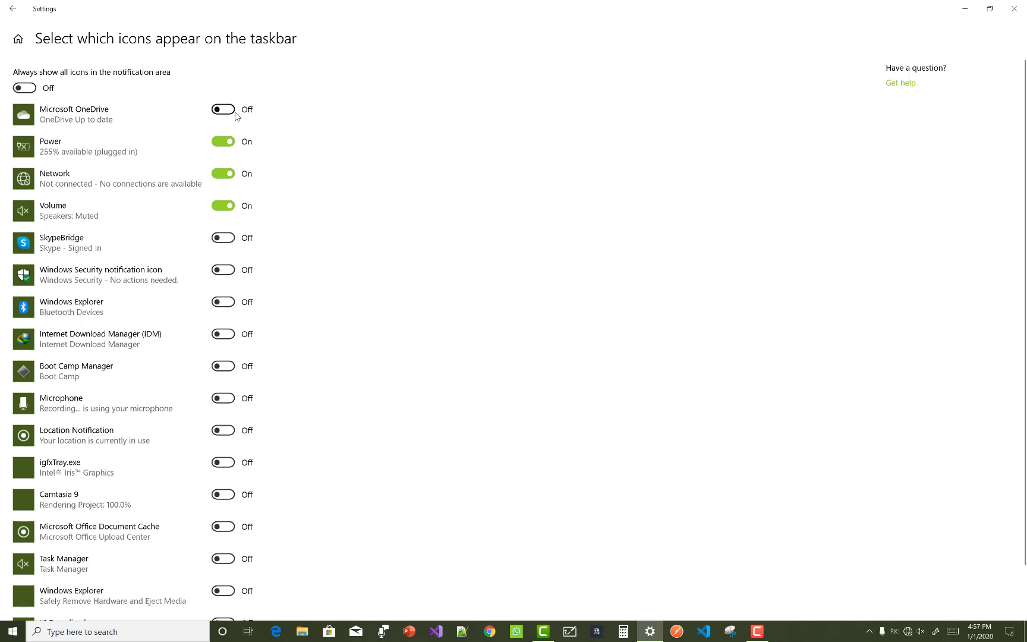
# Step: Close Settings and bring up File Explorer at Quick access
pyautogui.click(222, 108)
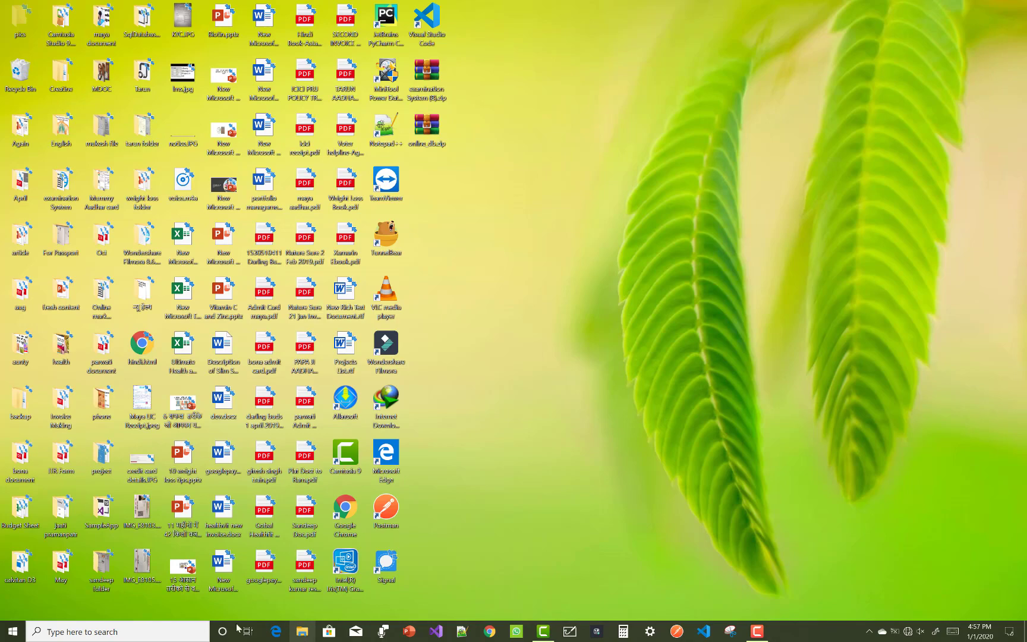
pyautogui.moveTo(451, 491)
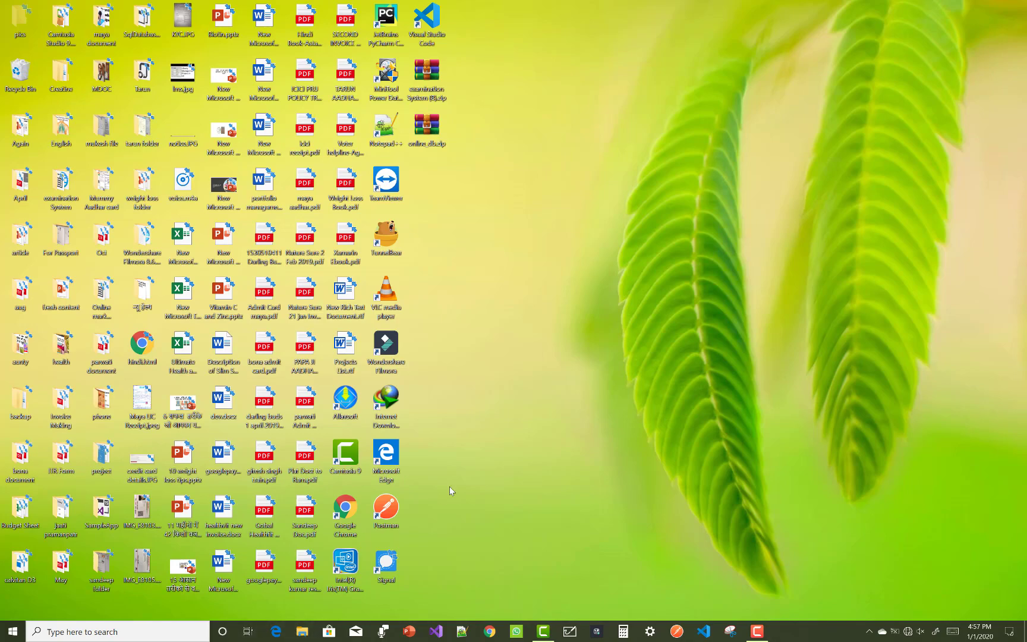
pyautogui.click(301, 632)
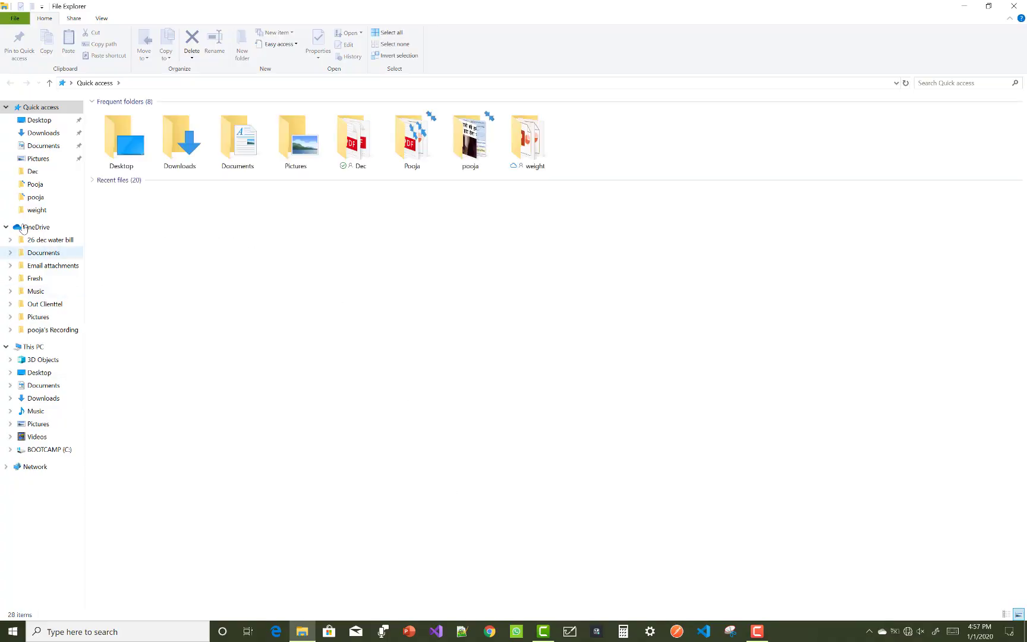
# Step: Browse from BOOTCAMP (C:) down through Users, Tarun, AppData and Local to the Microsoft folder
pyautogui.click(31, 346)
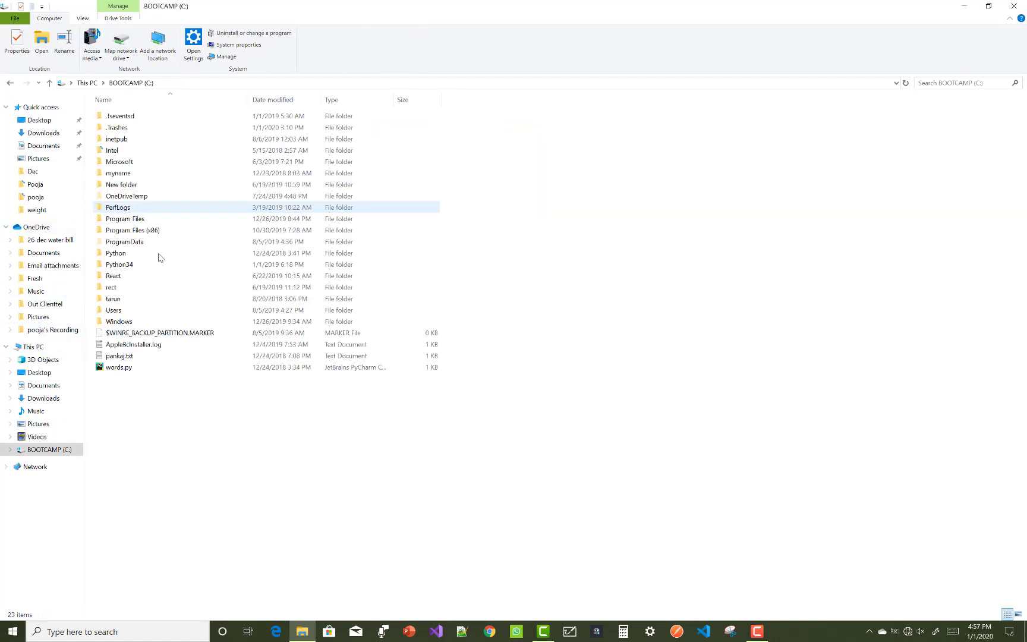
pyautogui.click(113, 310)
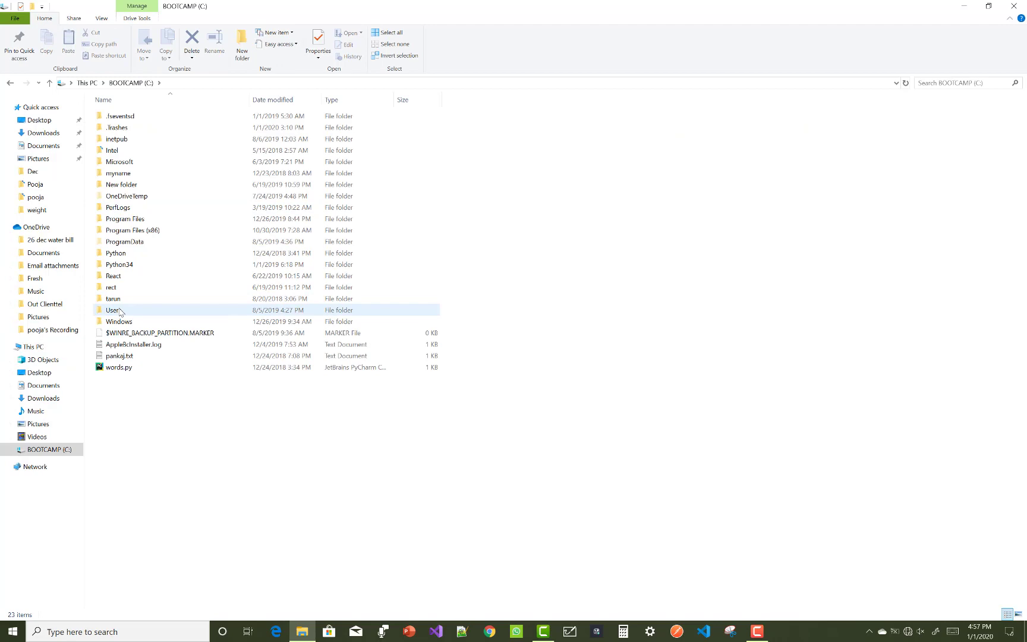
pyautogui.doubleClick(113, 310)
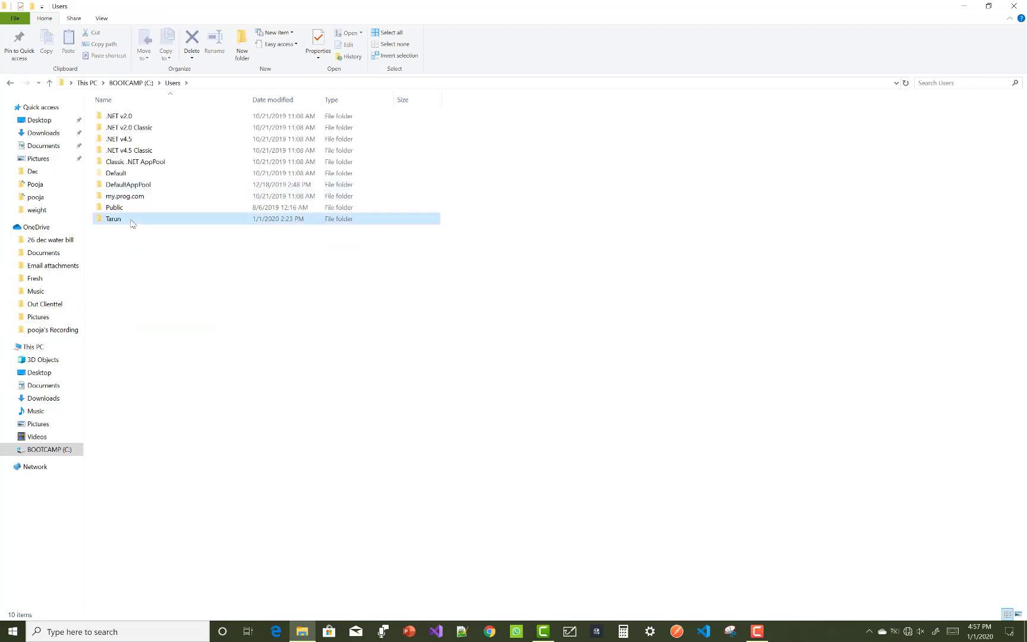
pyautogui.doubleClick(113, 218)
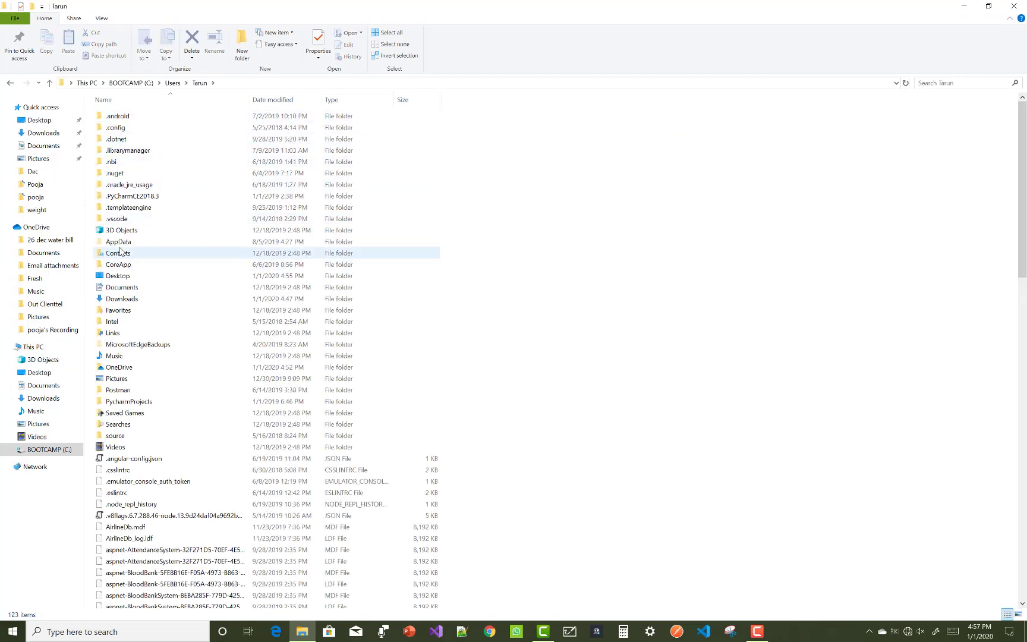
pyautogui.doubleClick(118, 242)
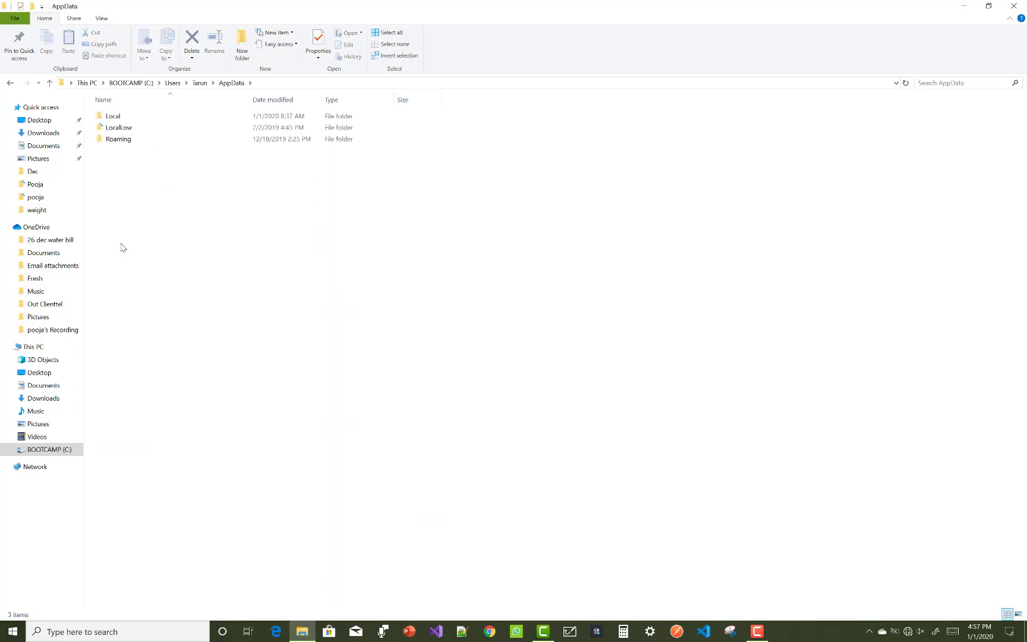
pyautogui.doubleClick(113, 116)
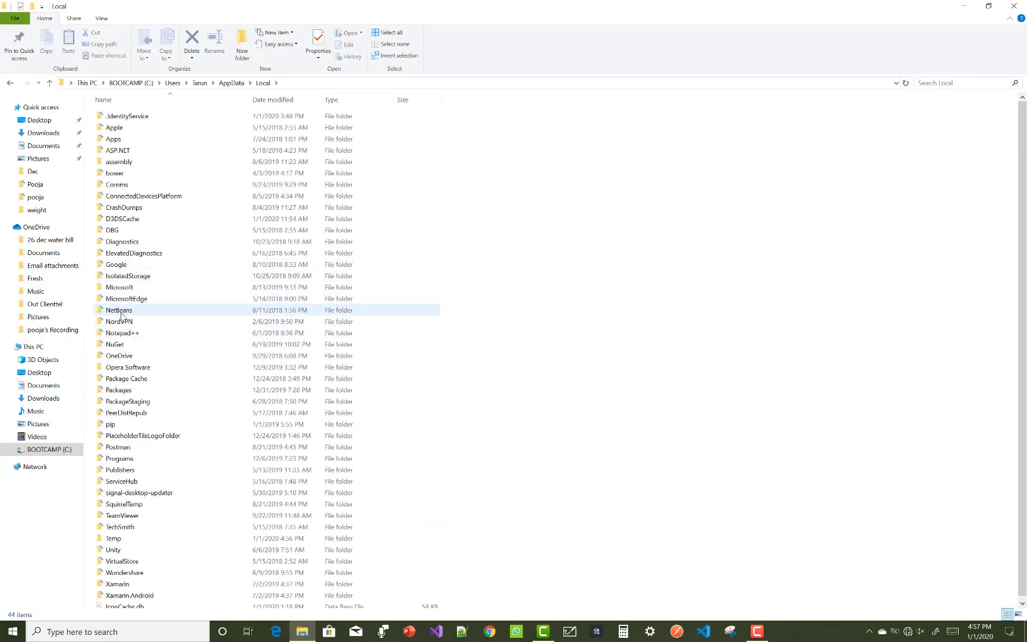
pyautogui.doubleClick(119, 286)
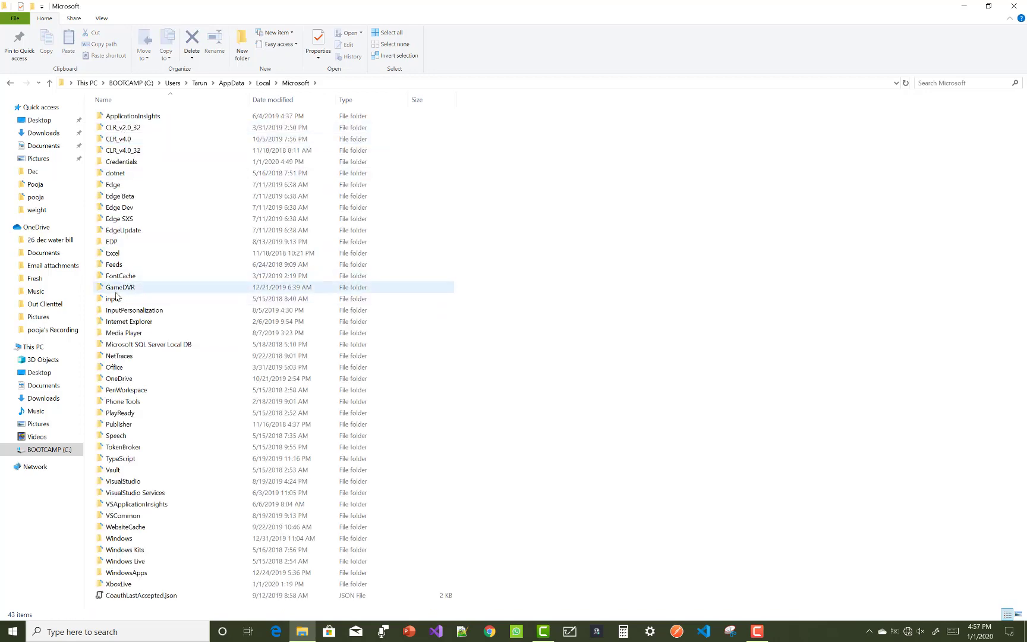
pyautogui.moveTo(157, 327)
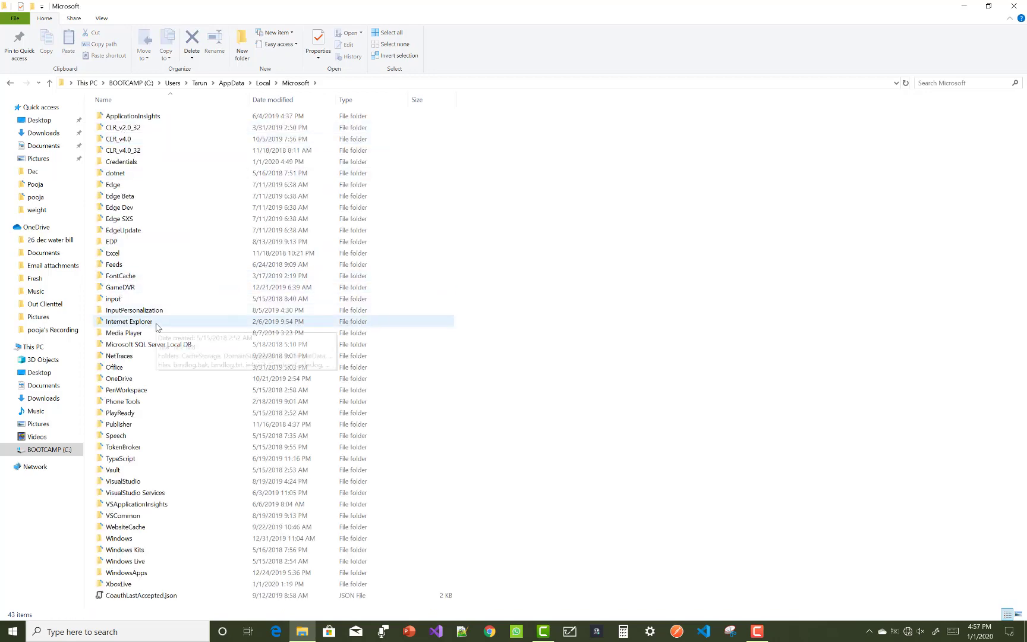
pyautogui.moveTo(157, 326)
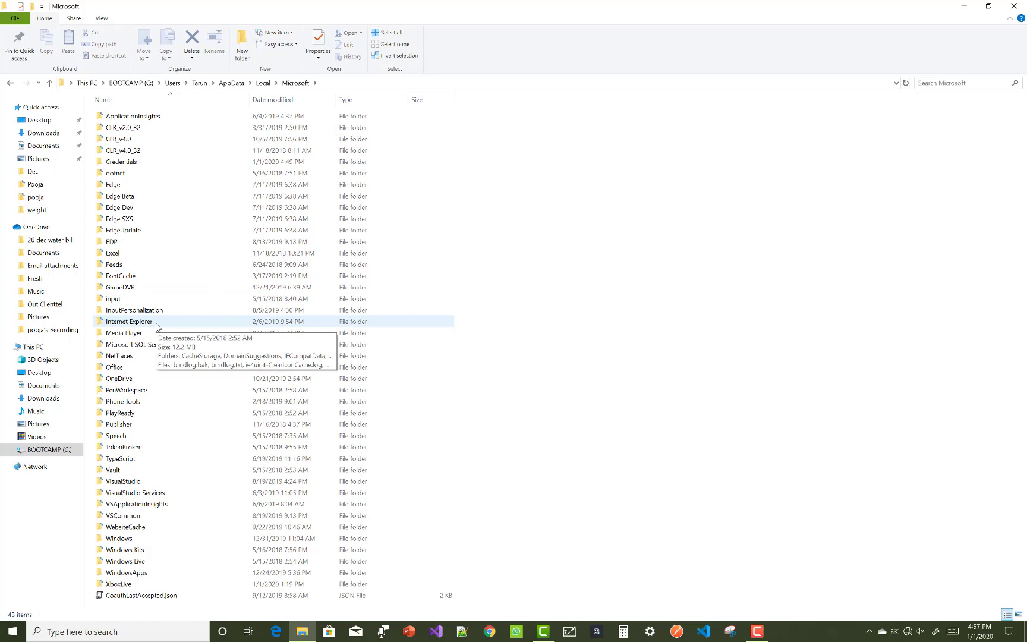
# Step: Look inside the OneDrive folder and its Update subfolder, then return to OneDrive
pyautogui.doubleClick(119, 378)
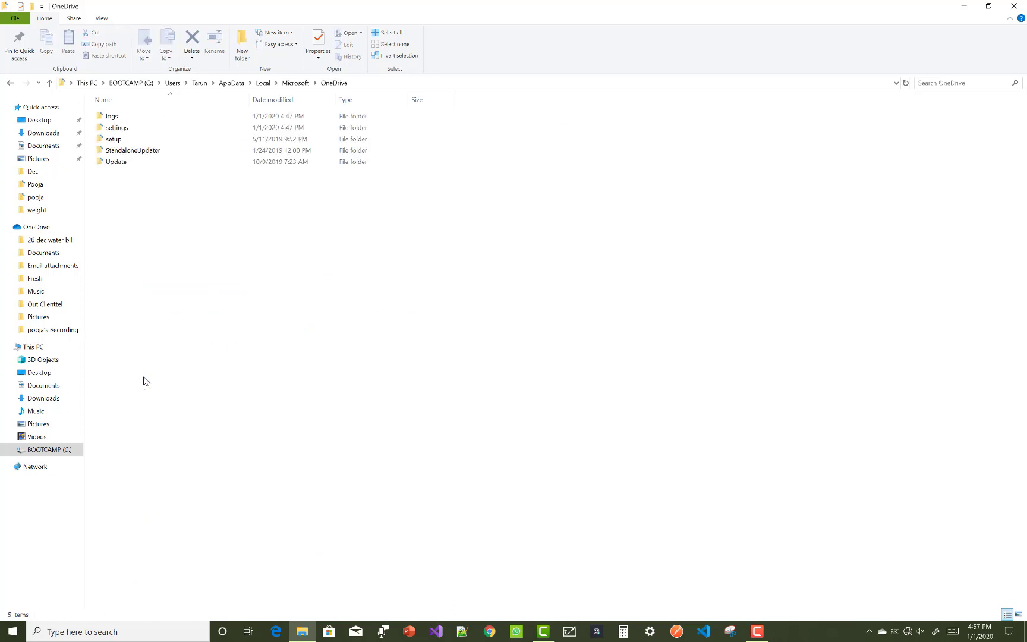
pyautogui.click(117, 161)
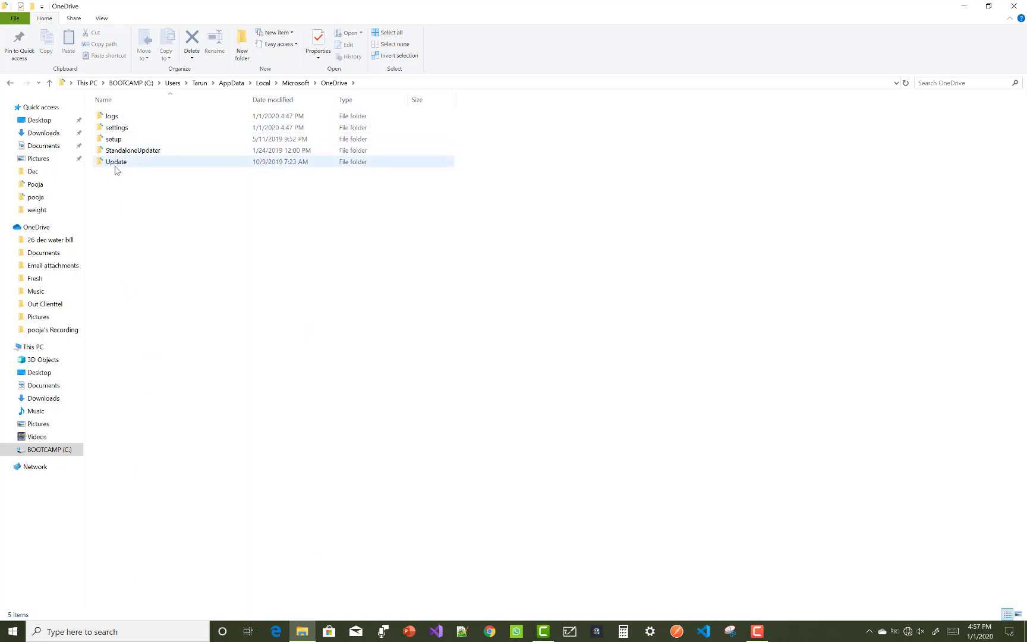
pyautogui.doubleClick(116, 162)
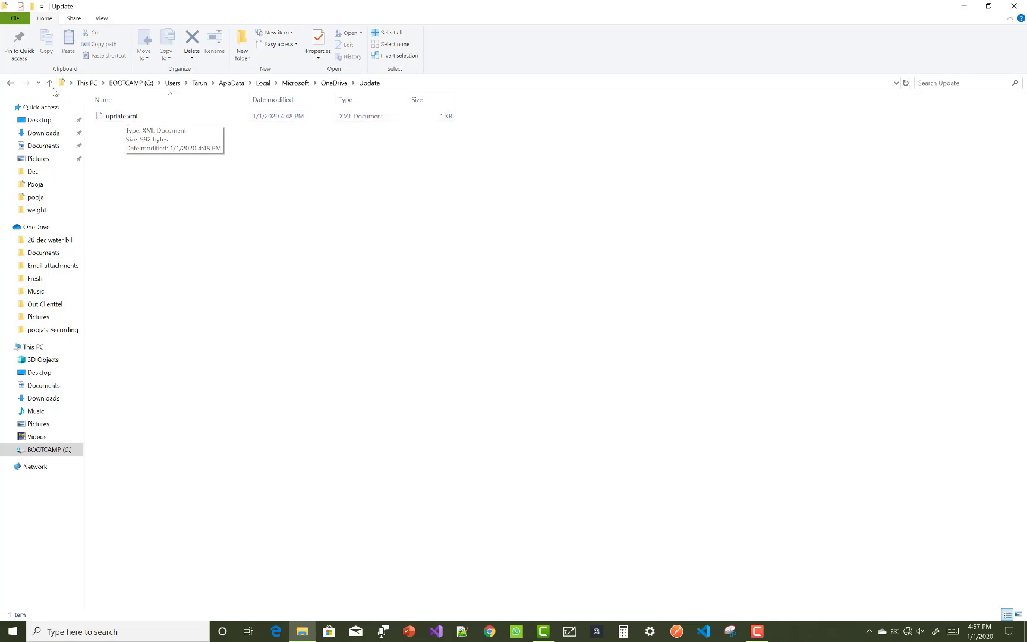
pyautogui.click(49, 83)
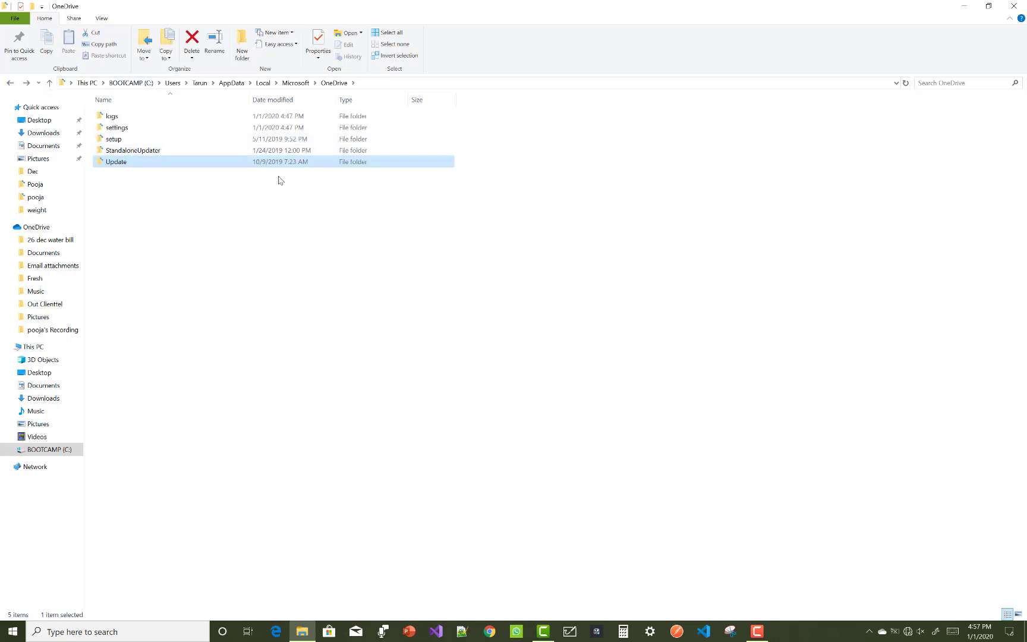
pyautogui.moveTo(1015, 8)
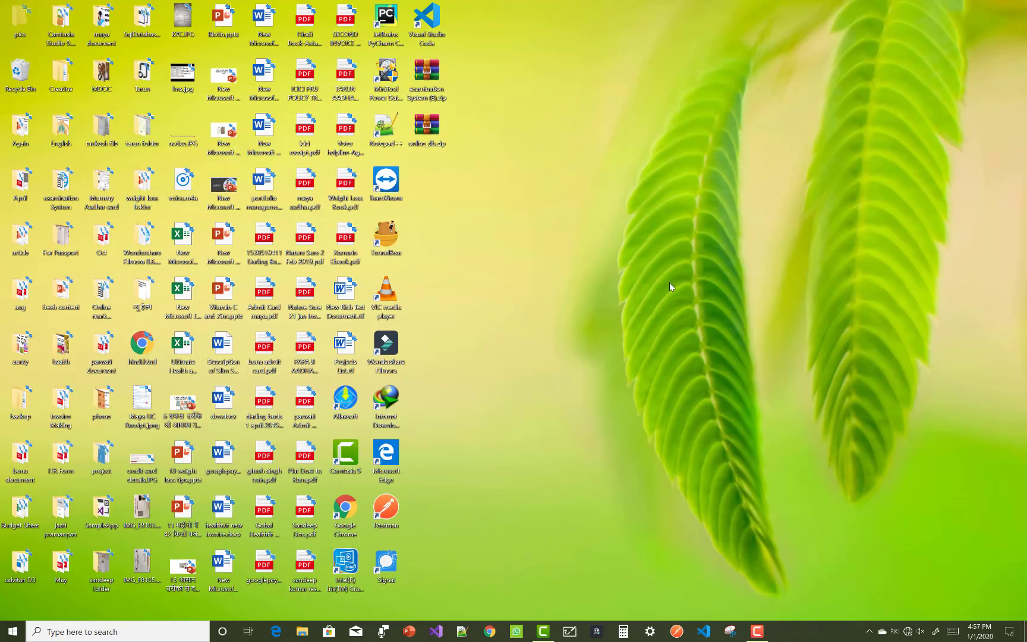
# Step: Leave File Explorer and start Google Chrome with a new tab
pyautogui.click(489, 631)
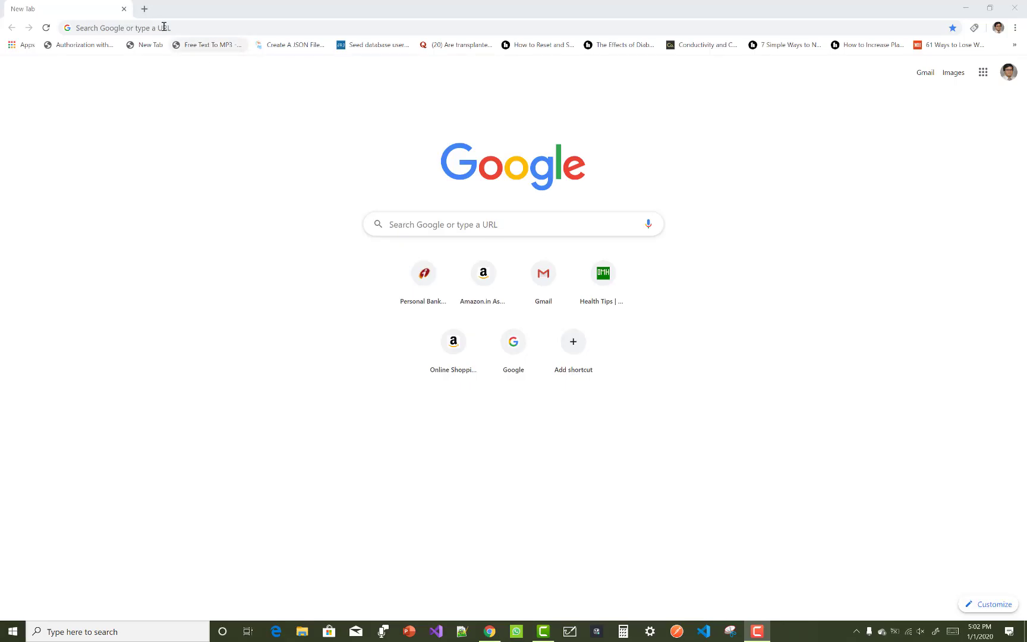
# Step: Search 'download one drive' and reach Microsoft's OneDrive for Windows download page
pyautogui.write('download one drive')
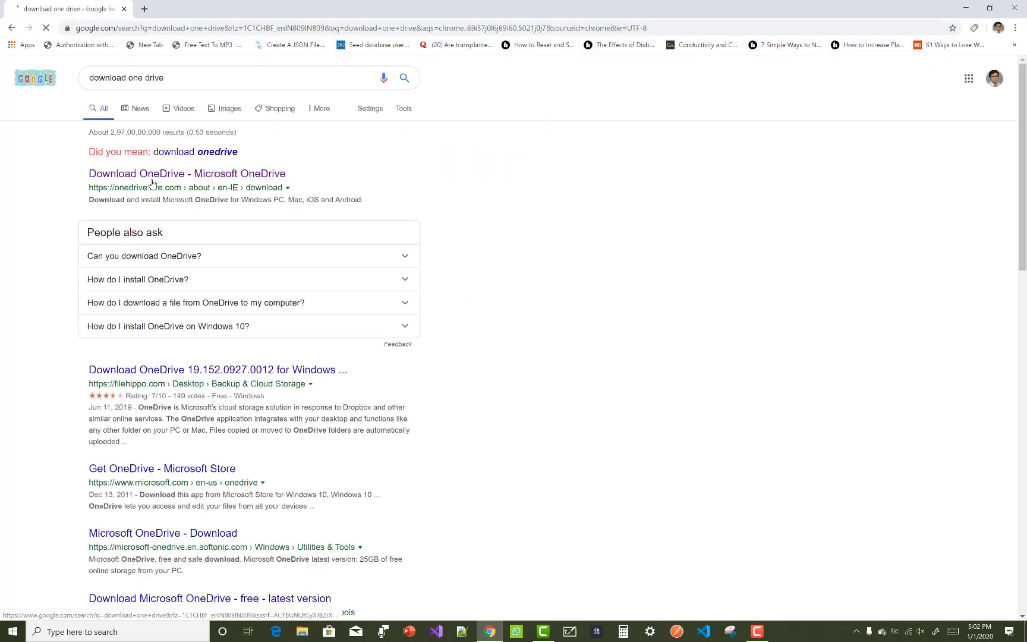
pyautogui.click(186, 172)
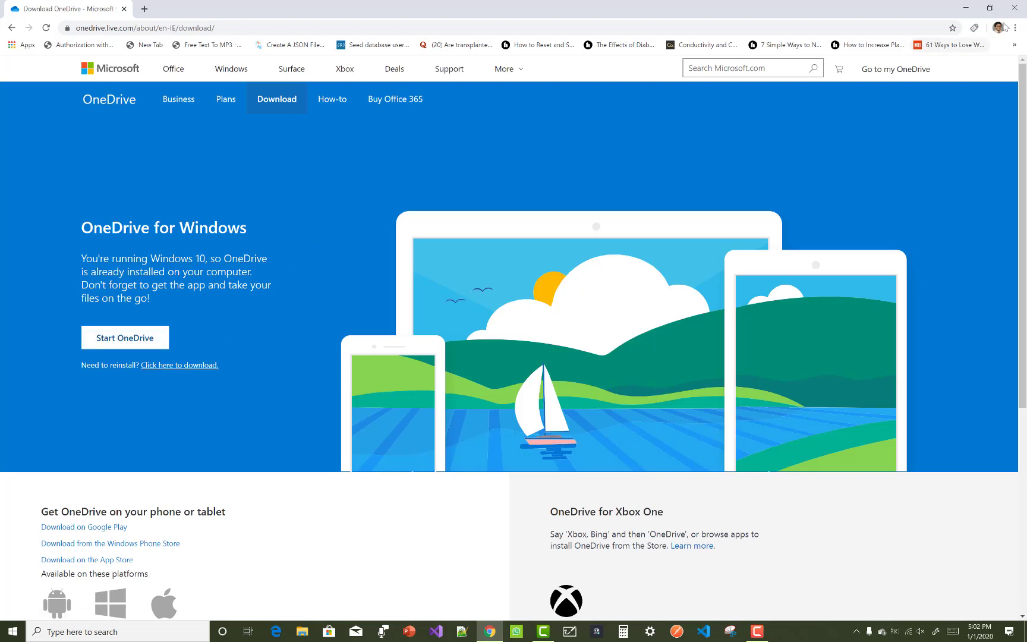
pyautogui.moveTo(960, 52)
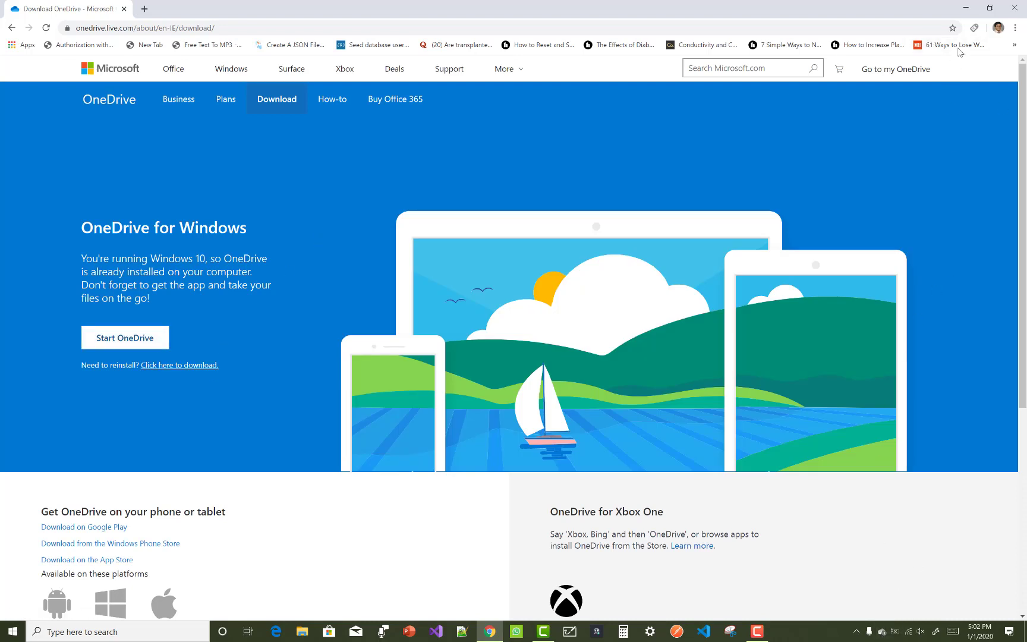